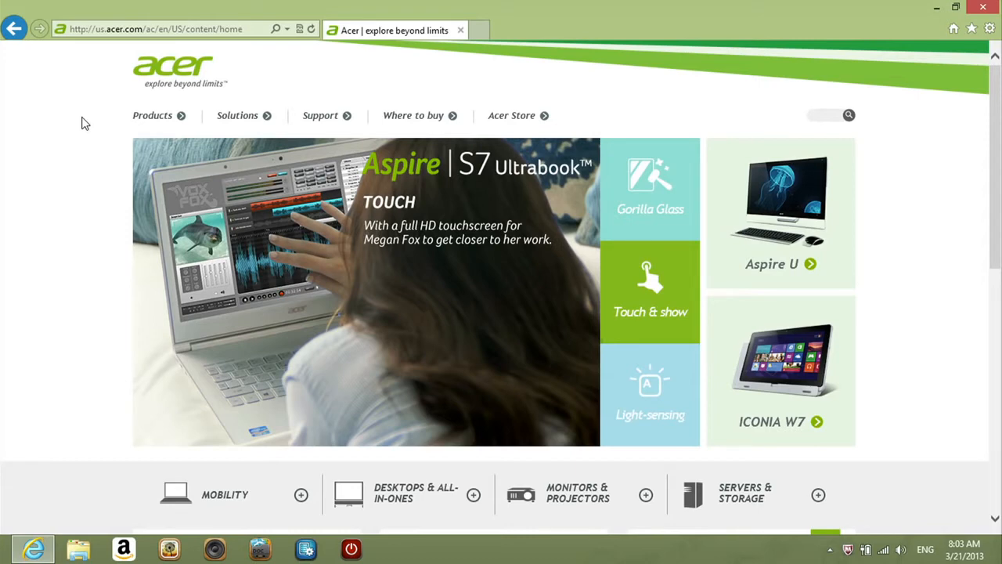
mouse_move(348, 119)
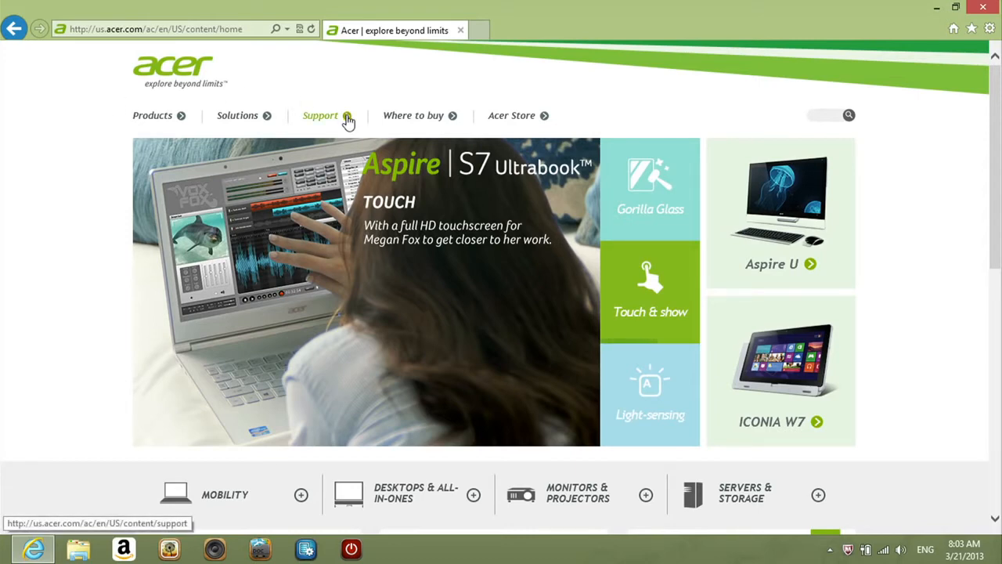
Step: Go to Support and on to the Drivers and Manuals page from the Acer home page
click(319, 116)
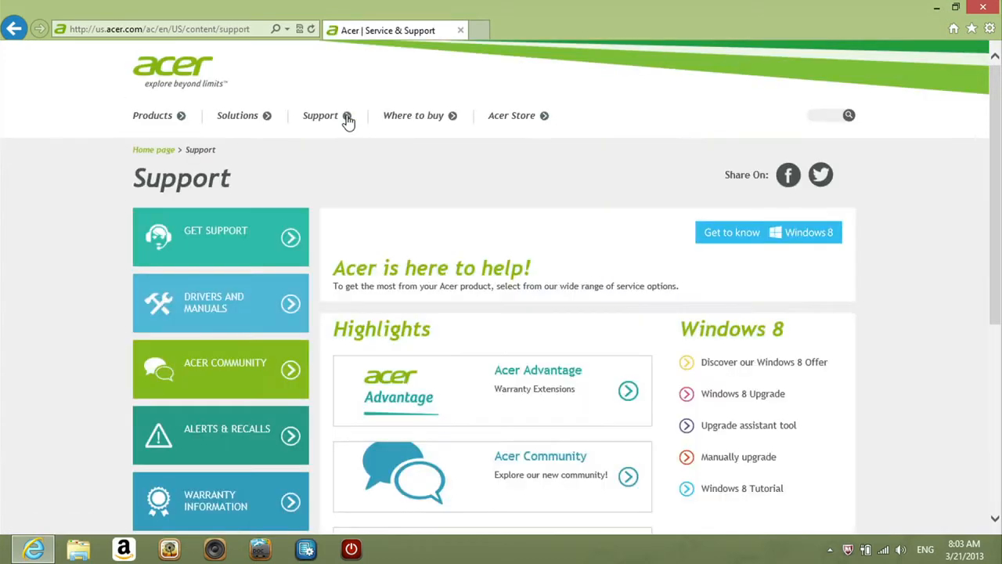
mouse_move(216, 304)
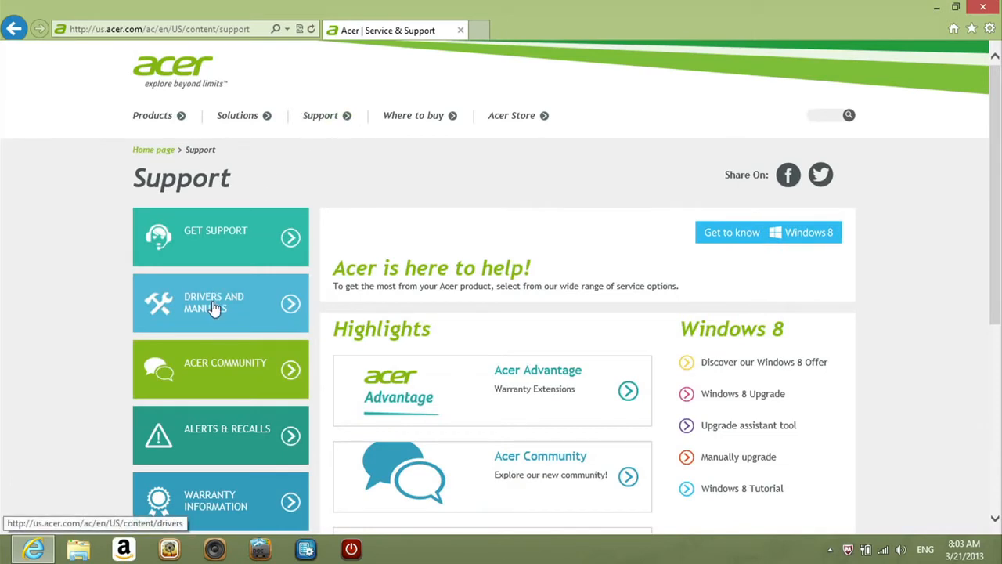
click(216, 304)
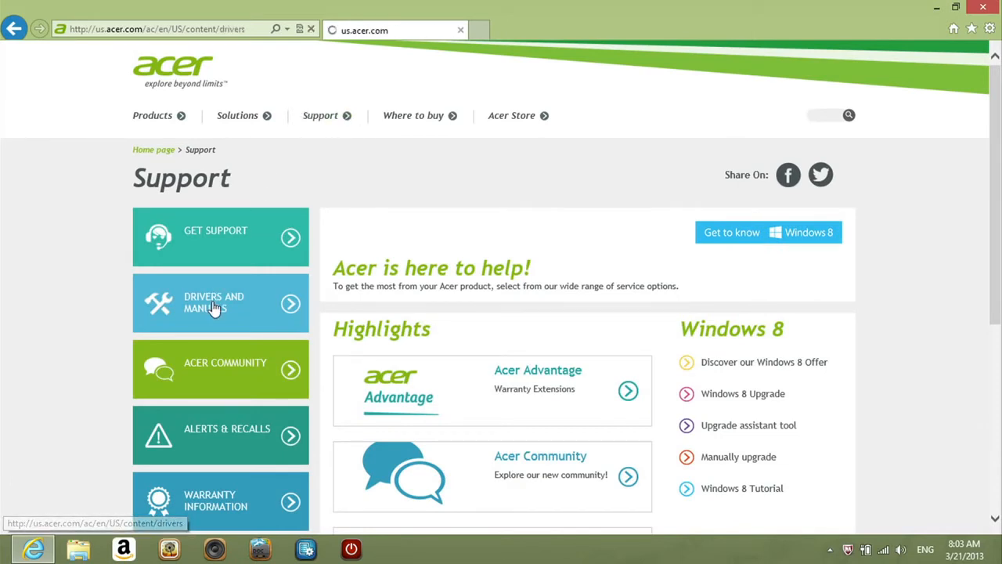
Step: Choose Tablet > ICONIA W > W510 to list its Windows 8 downloads
click(221, 304)
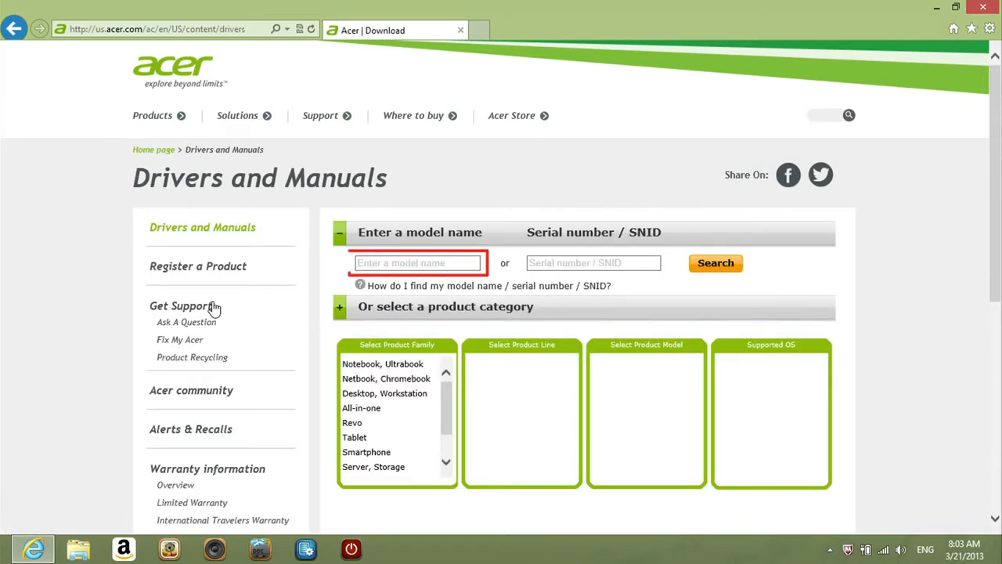
click(592, 263)
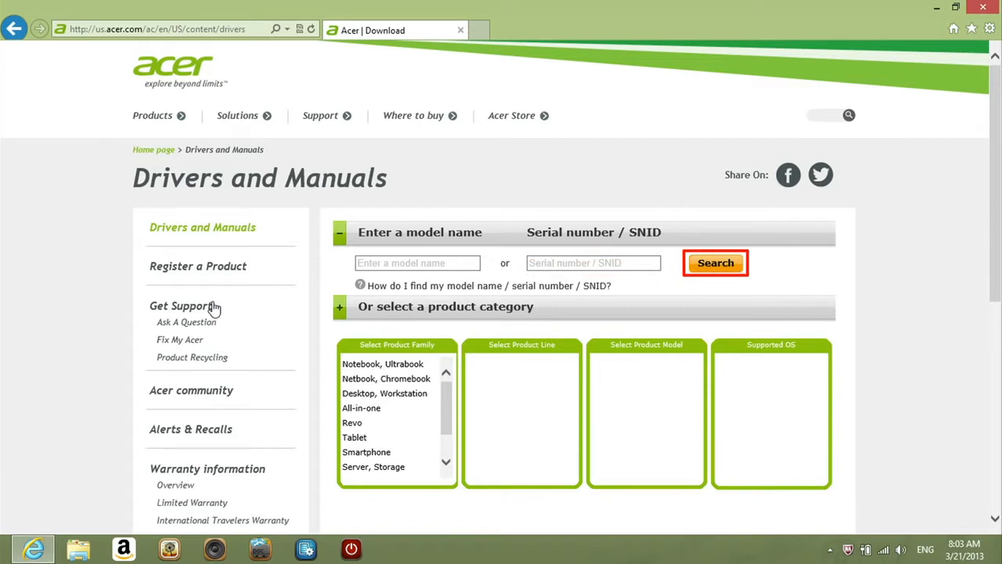
mouse_move(352, 423)
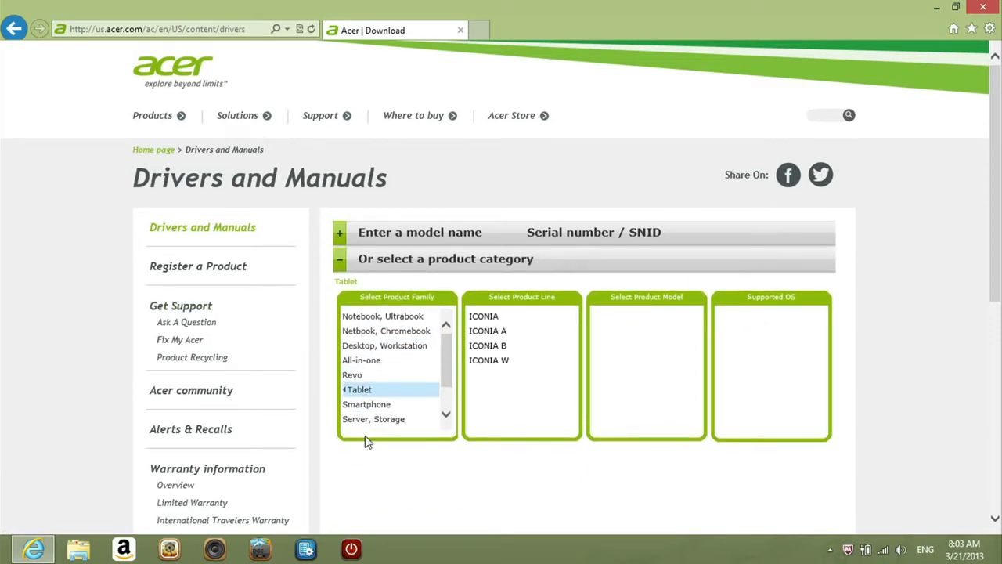
click(488, 360)
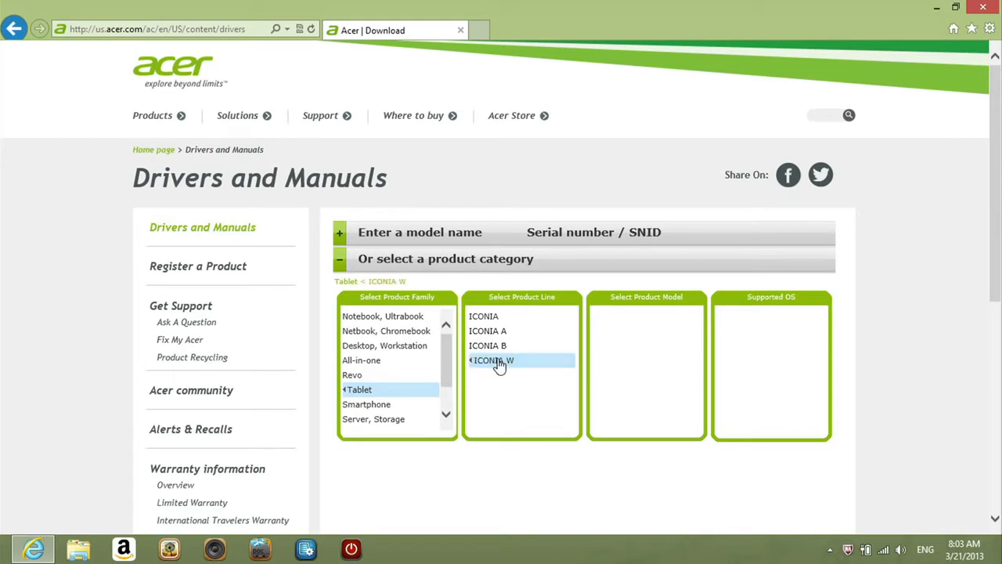
click(492, 359)
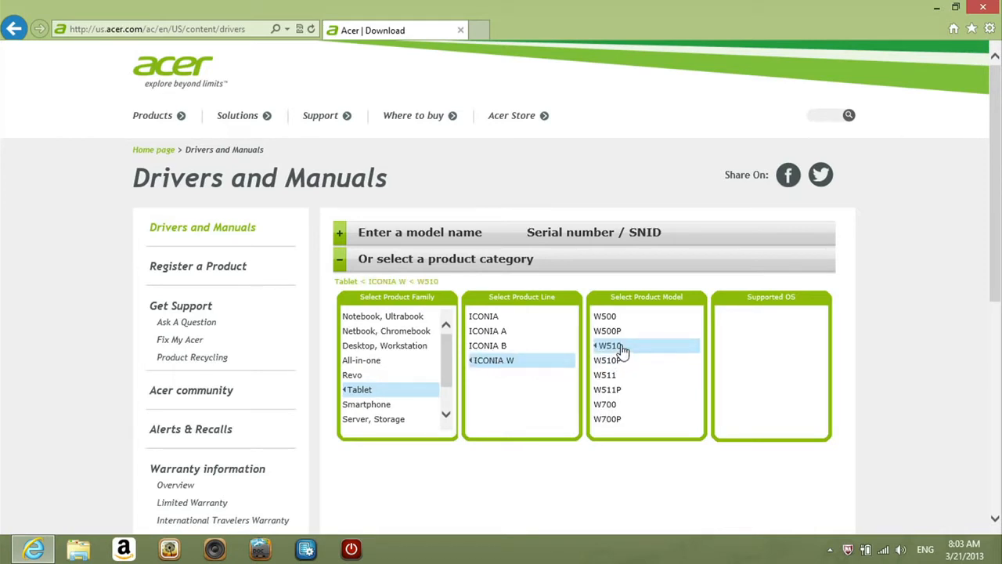
click(611, 346)
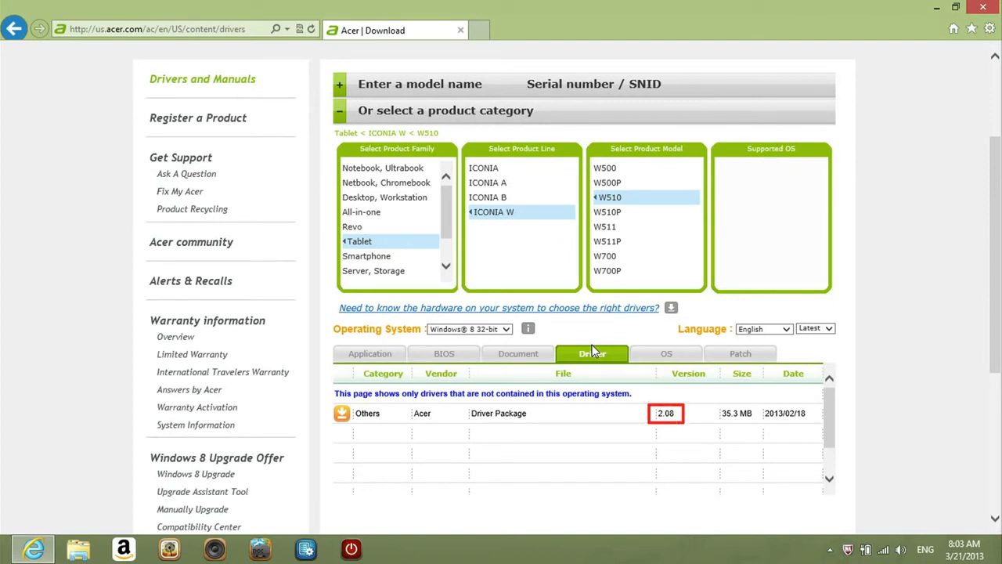
Step: Save the W510 Windows 8 Driver Package zip from the Driver list
click(786, 414)
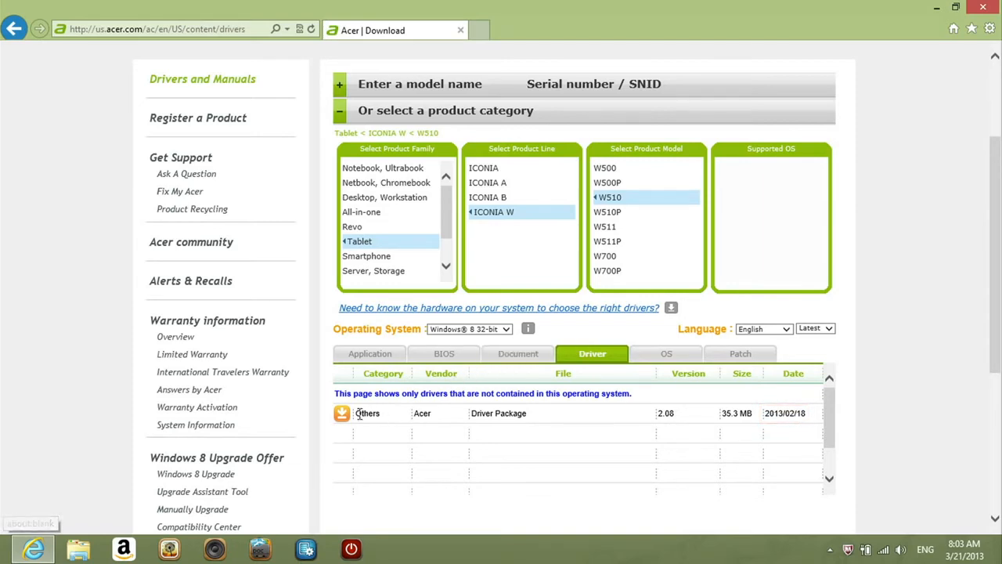
click(341, 413)
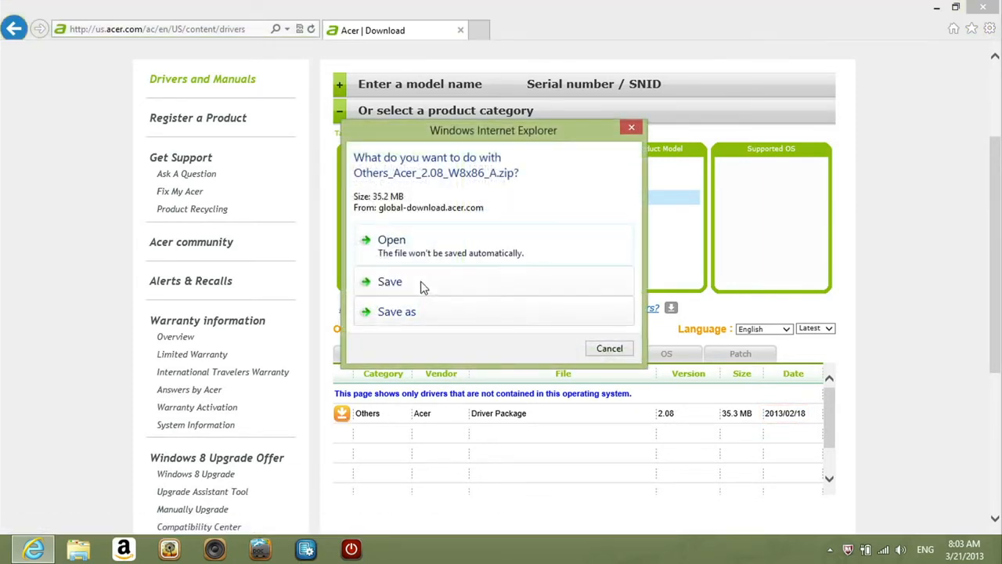
click(388, 282)
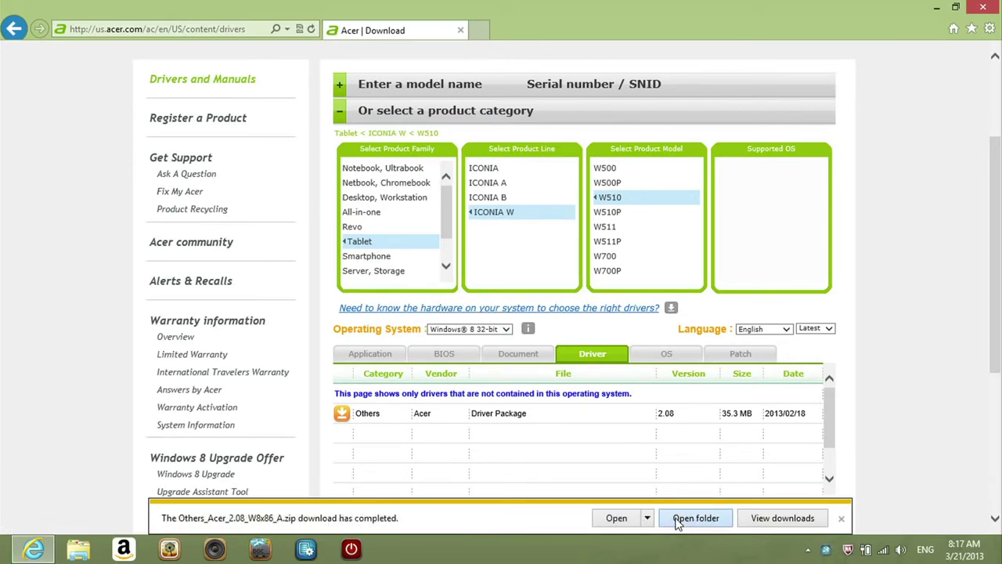
Step: Extract the downloaded driver zip into its own folder in Downloads
click(695, 517)
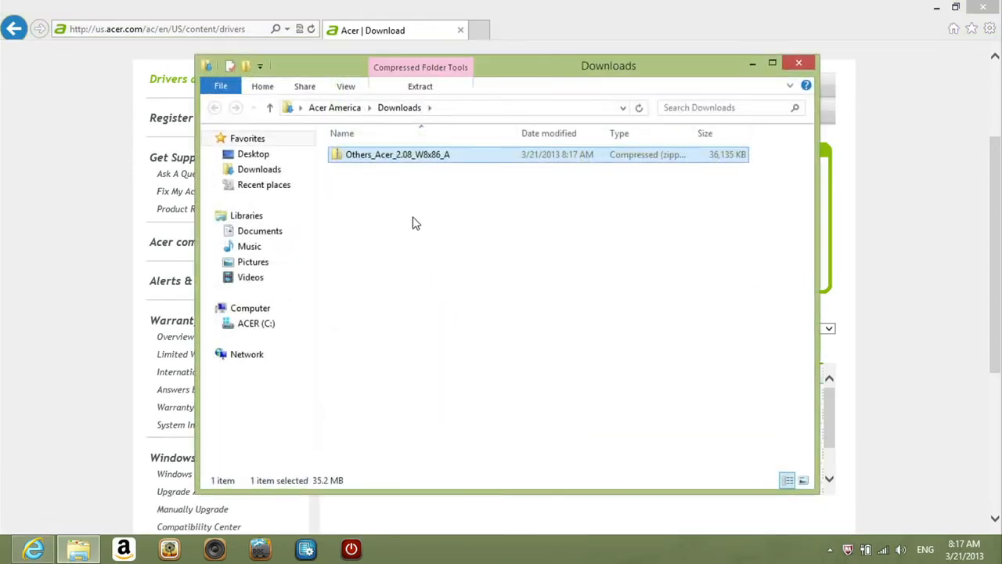
right_click(397, 155)
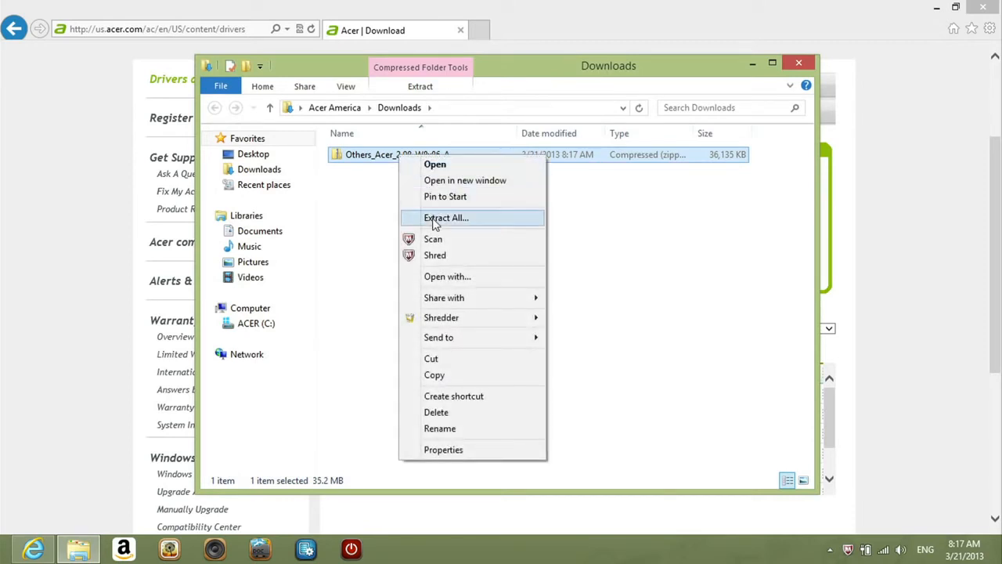
click(446, 217)
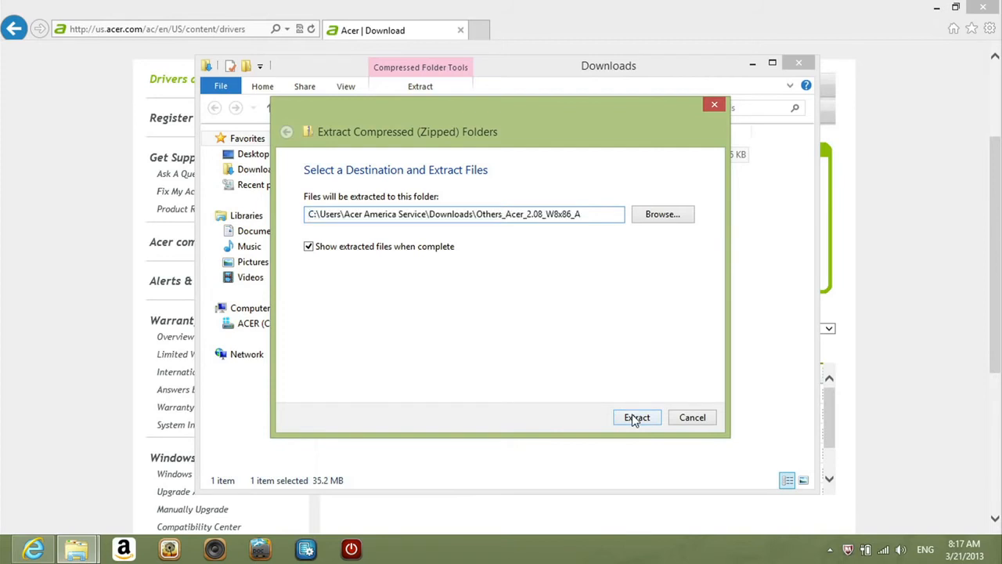
click(635, 417)
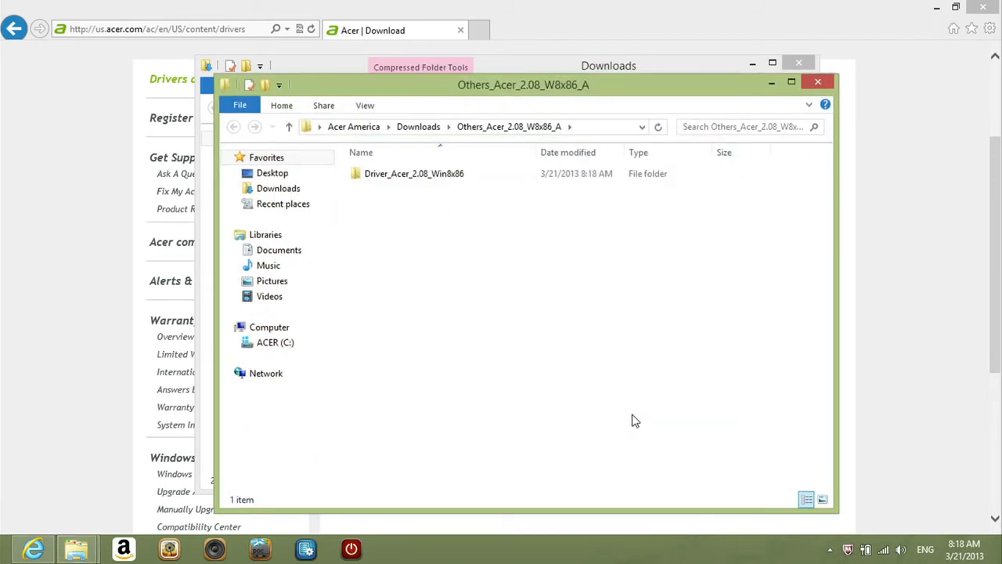
mouse_move(404, 185)
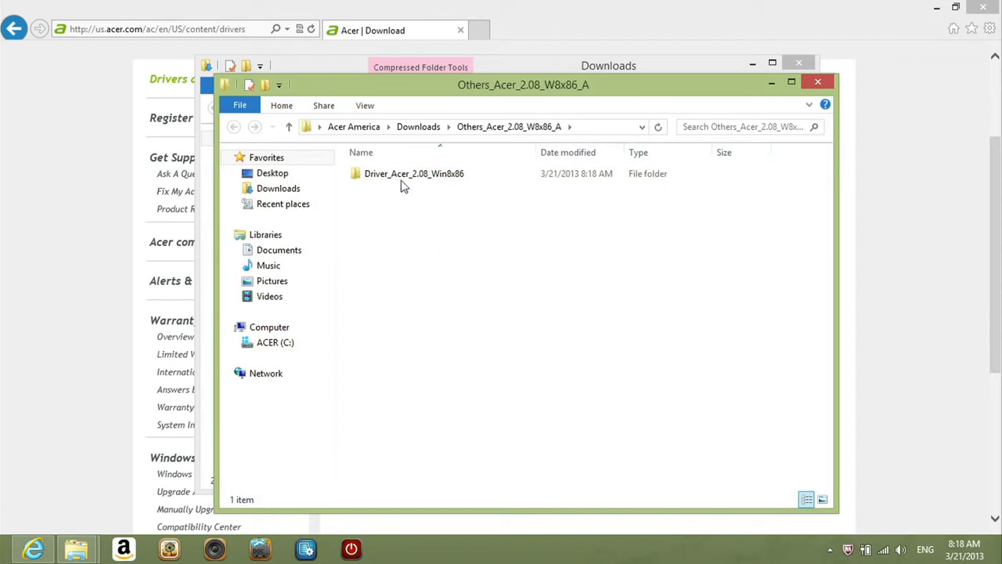
Step: Launch Setup from the MI folder inside Driver_Acer_2.08_Win8x86
double_click(413, 172)
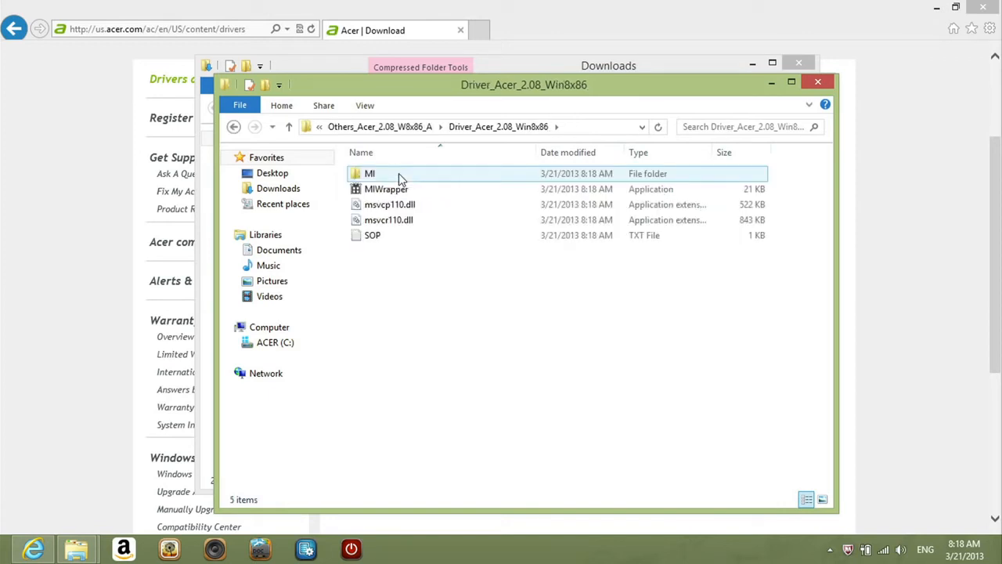
click(370, 173)
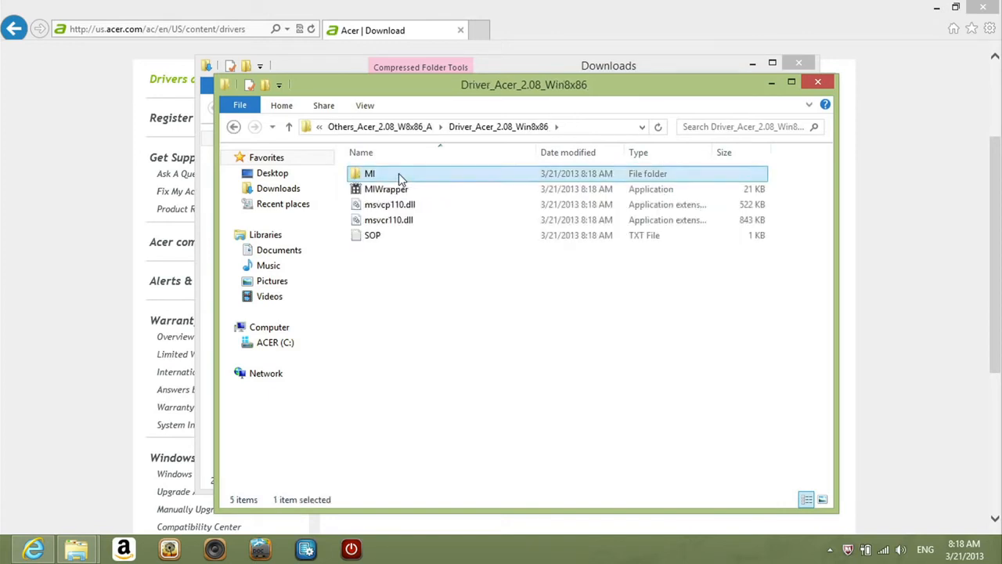
double_click(370, 172)
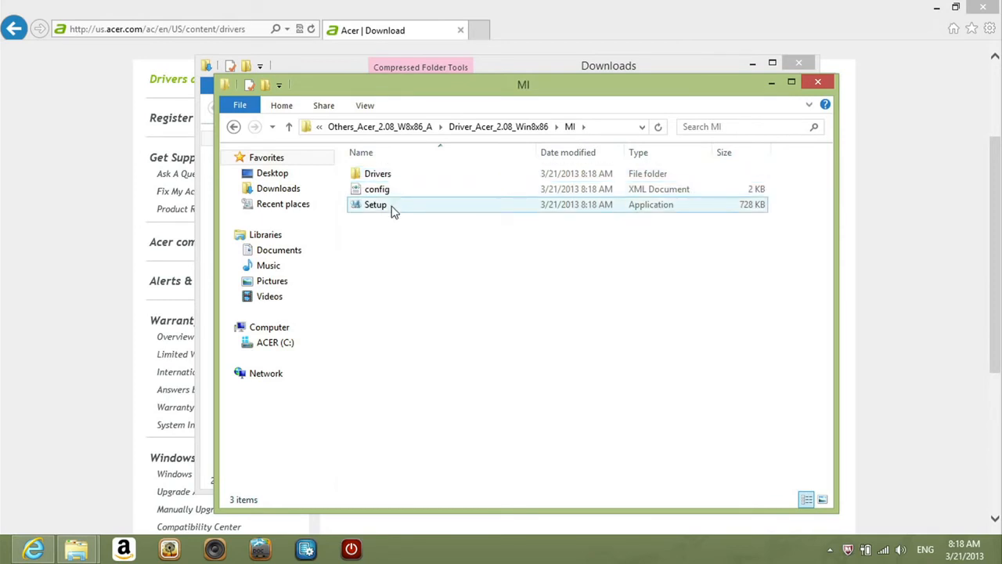
double_click(375, 203)
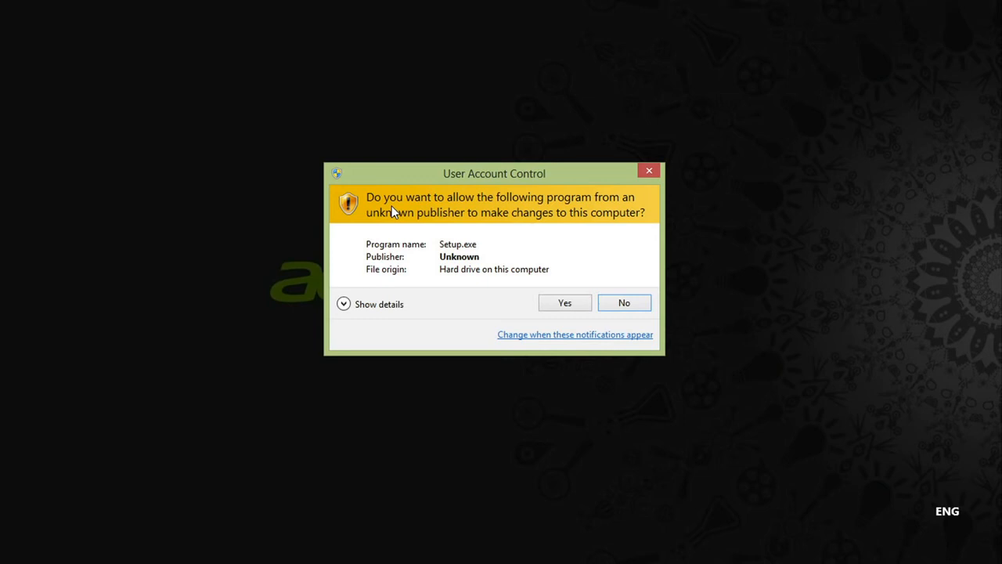
mouse_move(554, 272)
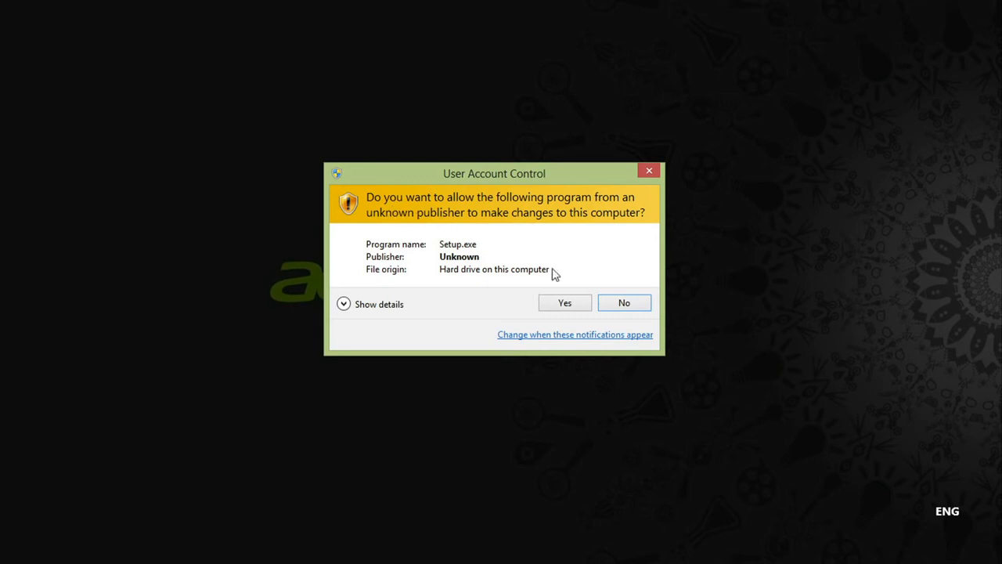
Step: Allow Setup in the UAC prompt so the Intel Atom Z2760 Drivers wizard appears
click(564, 303)
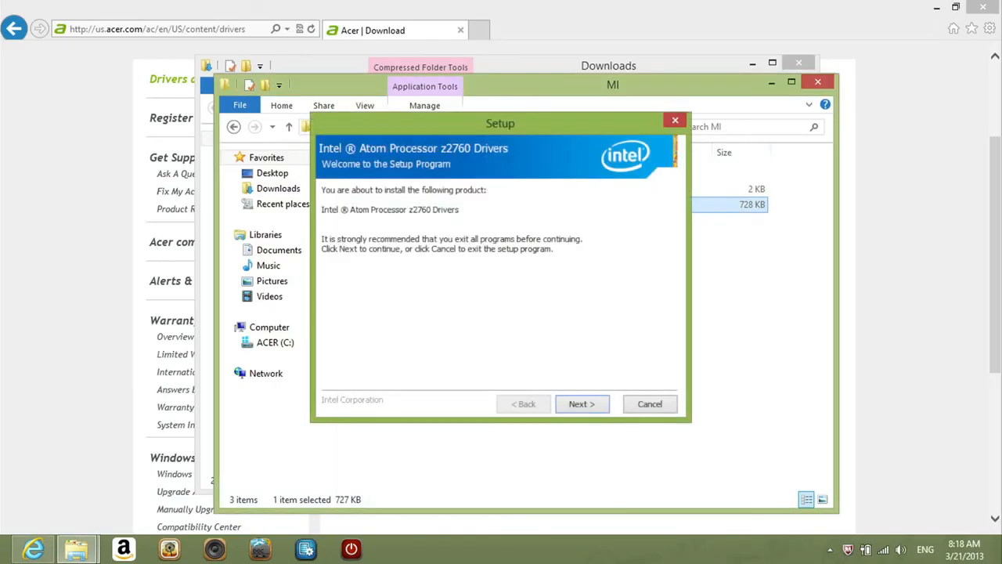